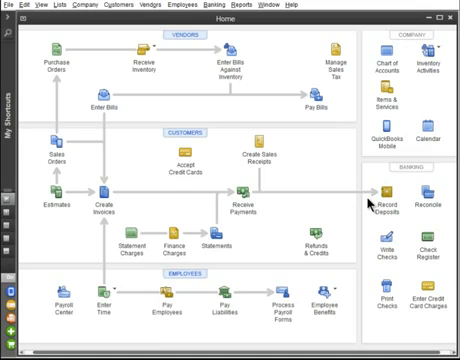
mouse_move(245, 135)
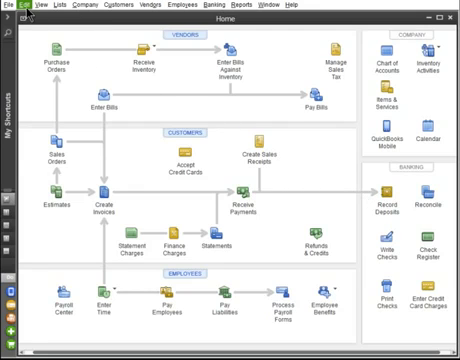
Open Edit > Preferences and choose the Desktop View category.
click(26, 5)
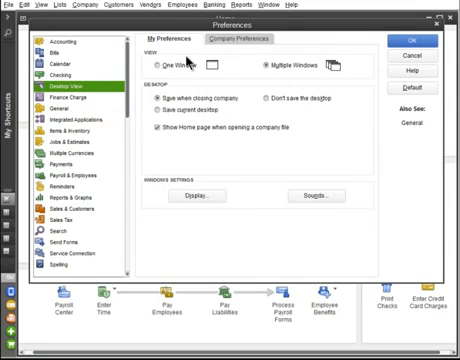
click(231, 35)
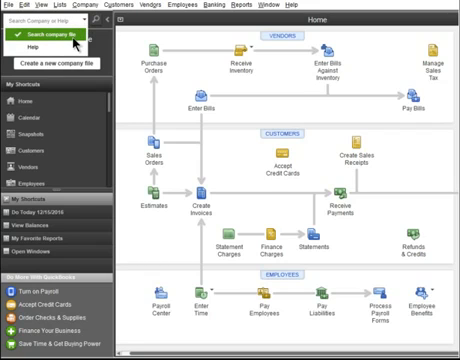
mouse_move(40, 38)
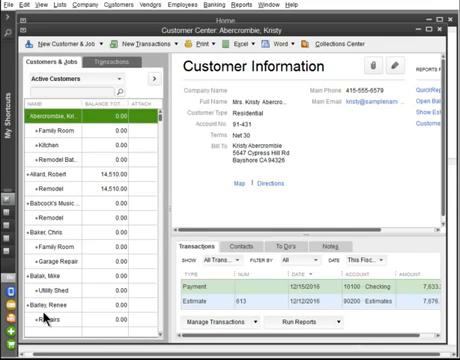
click(70, 118)
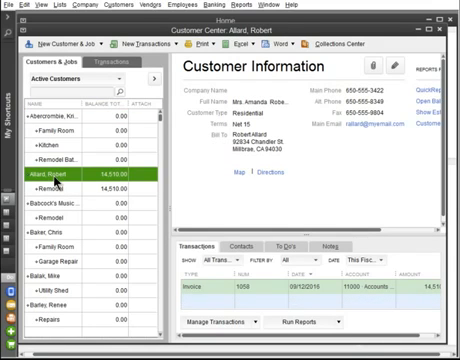